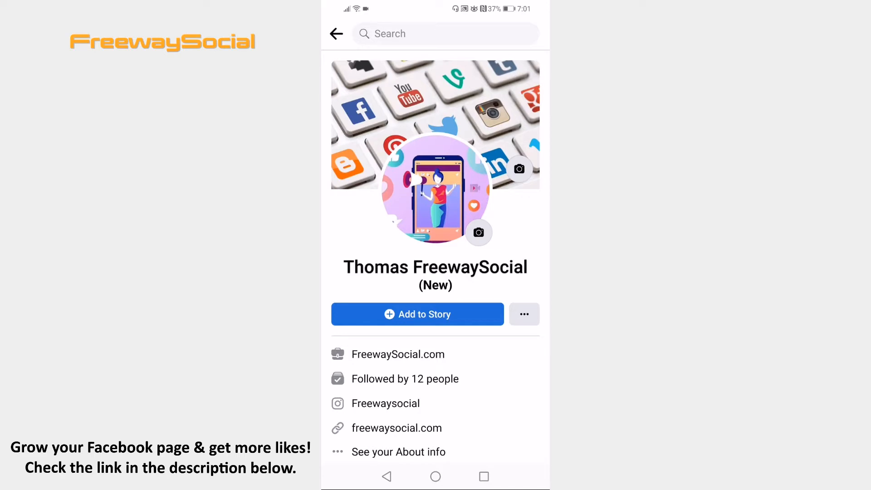
Reach the account Settings page from the main menu's Settings & Privacy section.
left_click(520, 33)
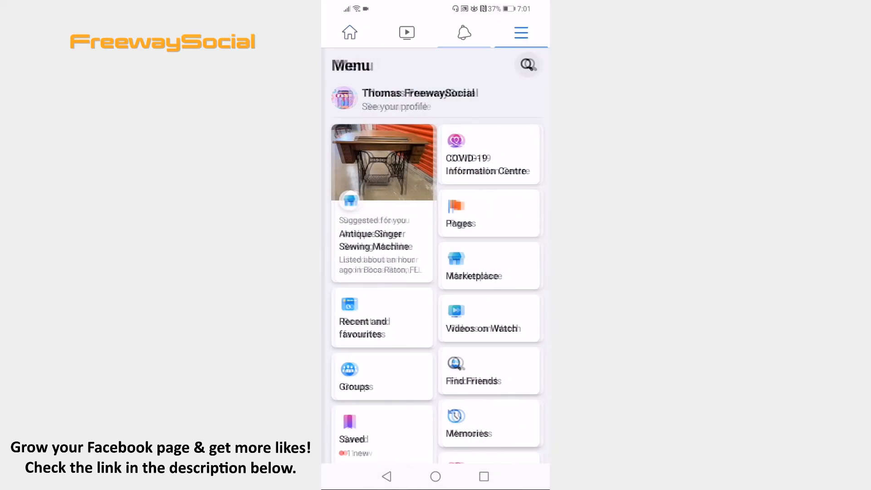
scroll("down", 3)
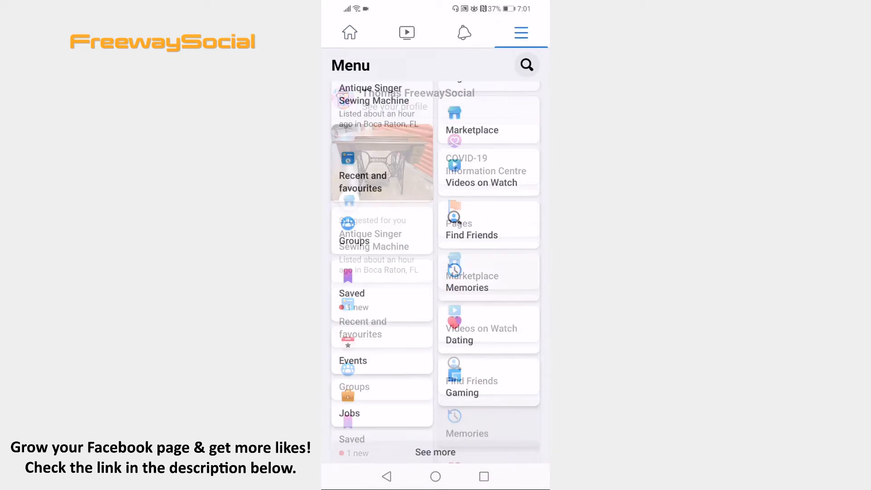
scroll("down", 3)
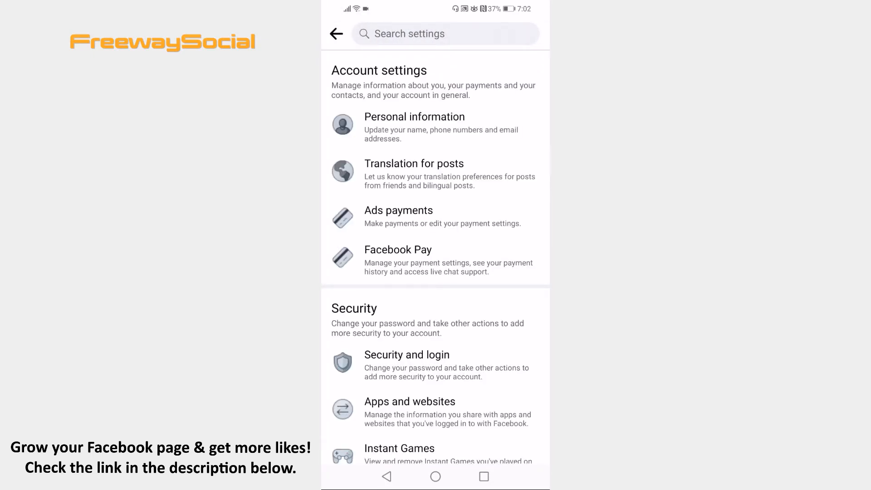
From the Privacy settings, bring up the profile's About page with work, education and contact info.
scroll("down", 3)
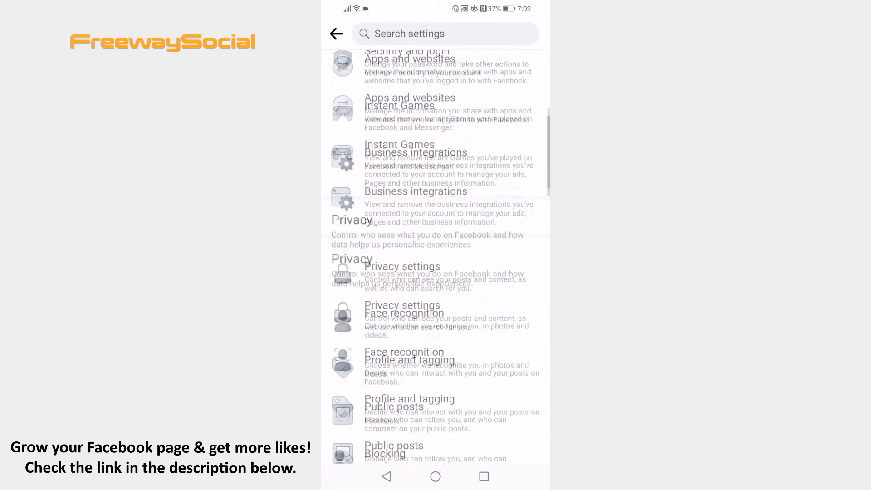
scroll("down", 3)
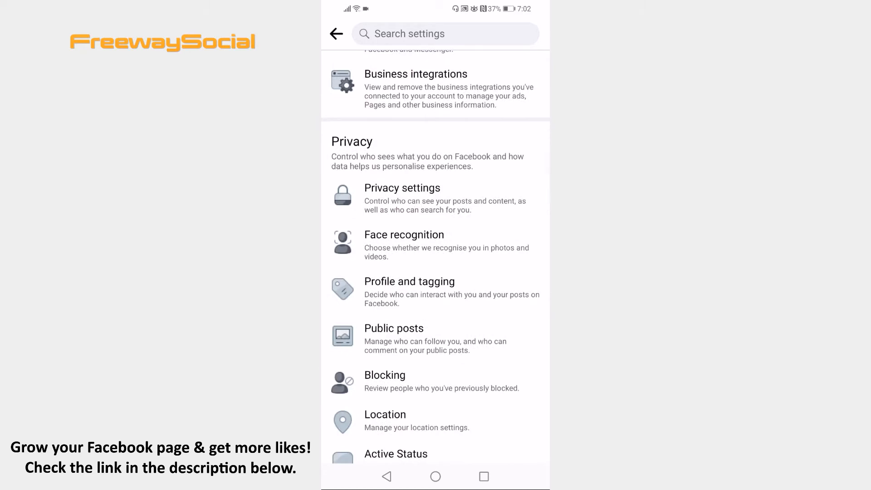
left_click(402, 187)
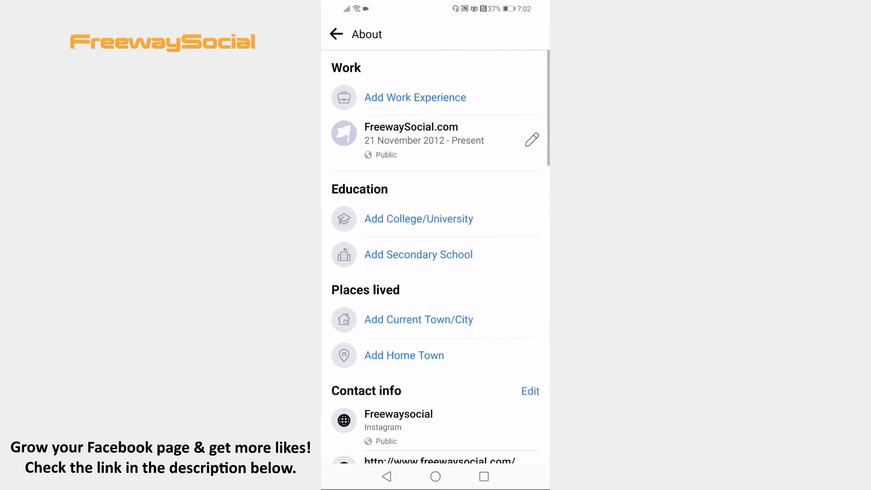
Start editing Basic info (date of birth, birth year, gender, languages).
scroll("down", 3)
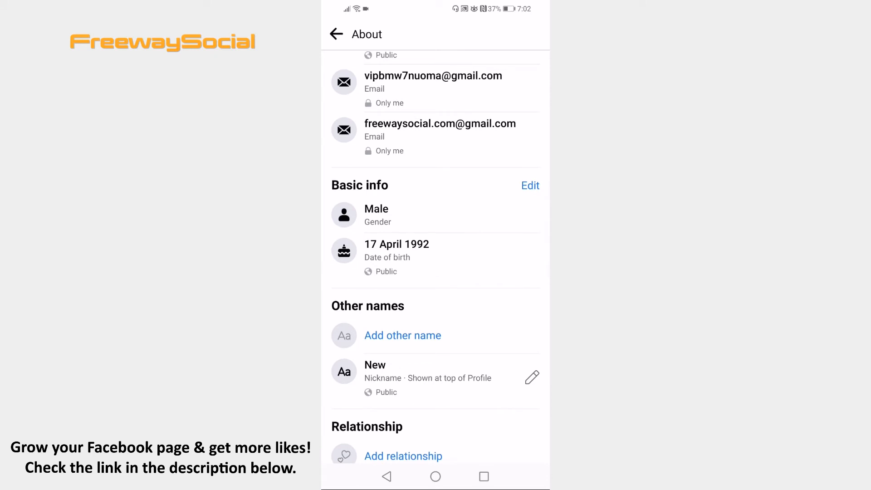
left_click(529, 185)
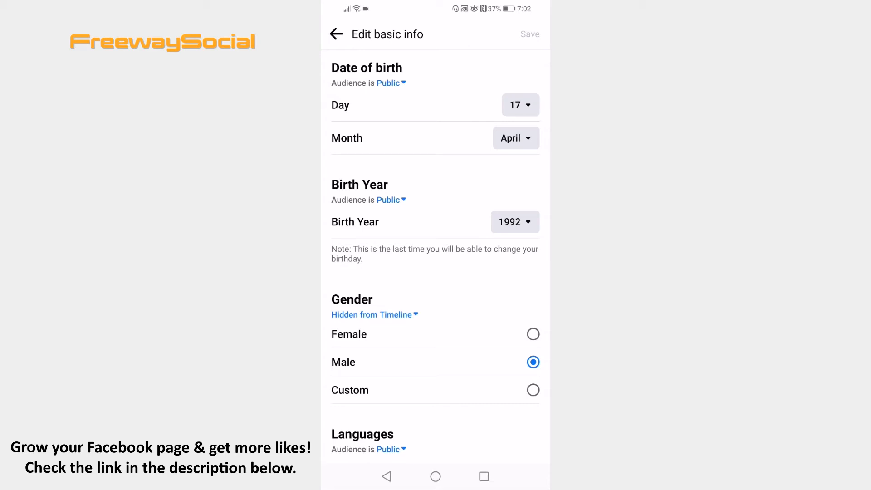
Set the date of birth audience to Only me and choose the birth year audience.
left_click(390, 83)
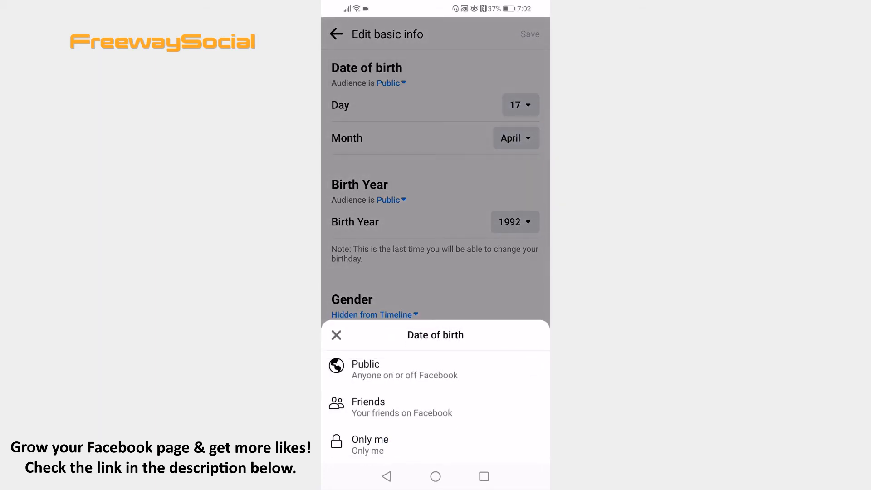
left_click(369, 445)
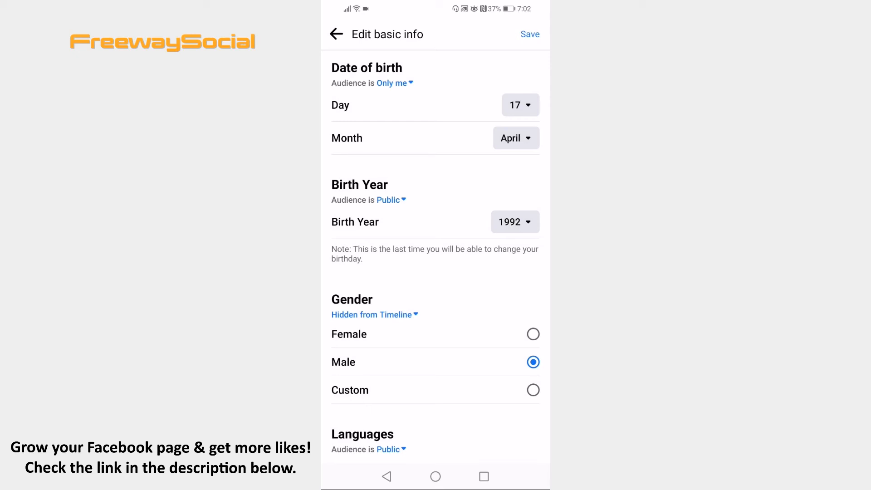
left_click(387, 199)
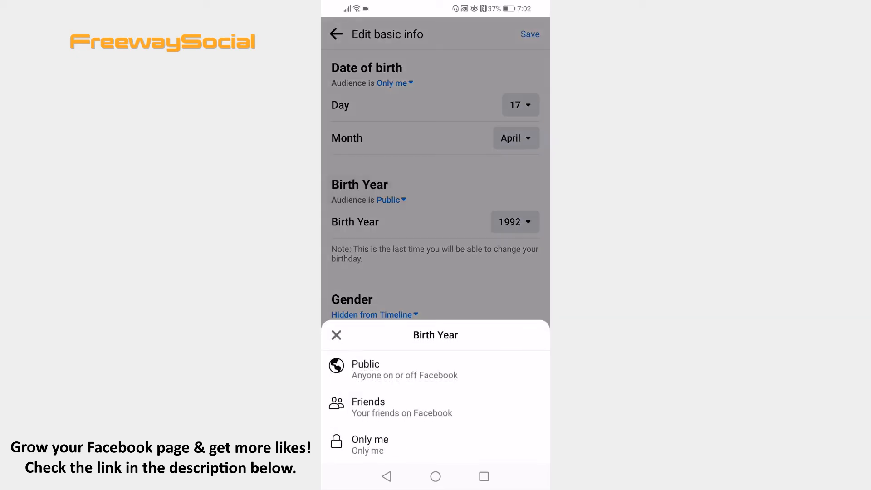
left_click(369, 439)
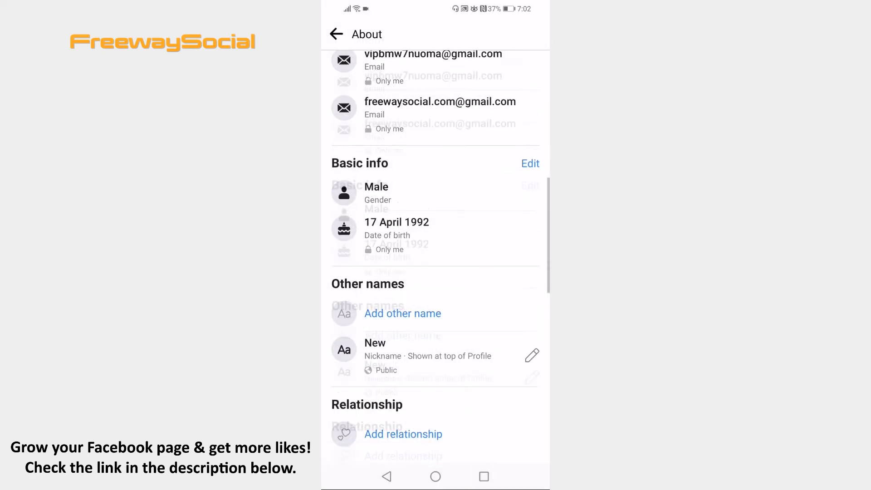
scroll("down", 3)
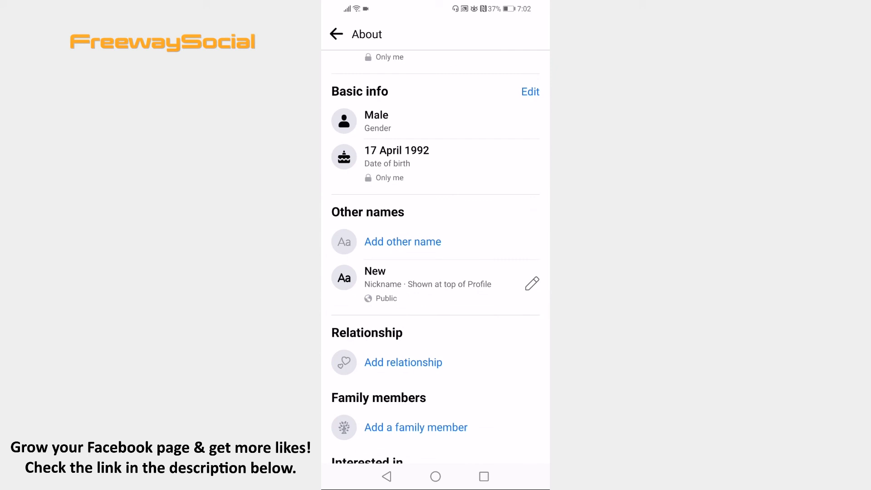